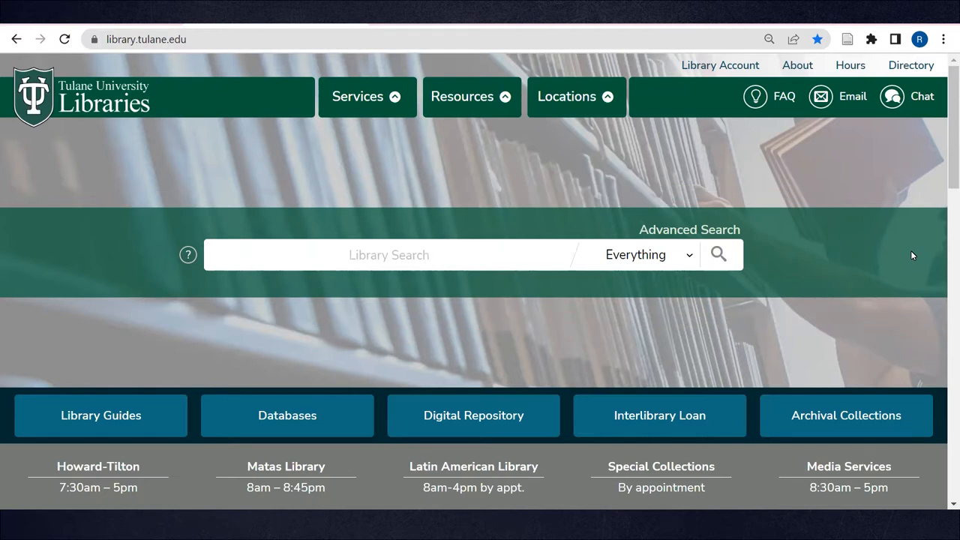
Reach the Latin American Library page on the Tulane University Libraries website
scroll("down", 3)
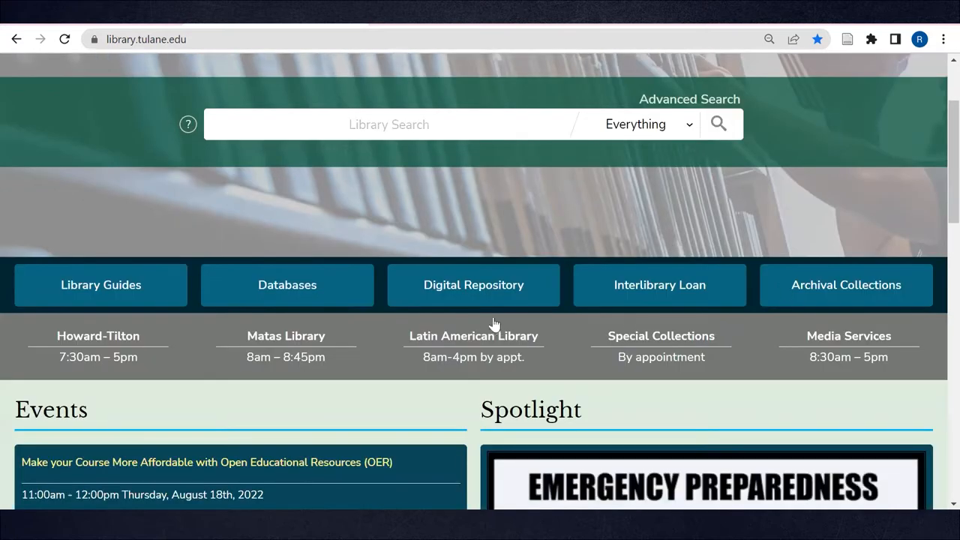
left_click(474, 336)
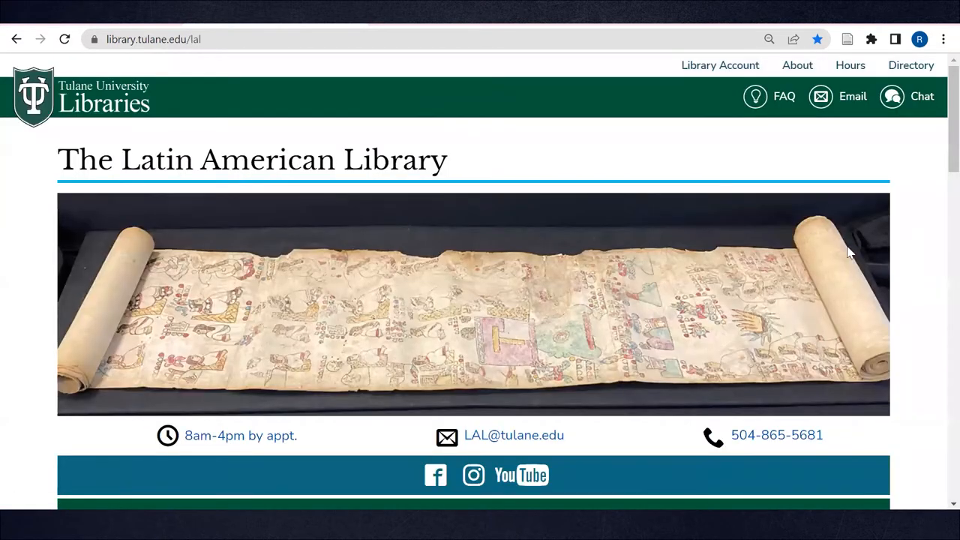
mouse_move(914, 255)
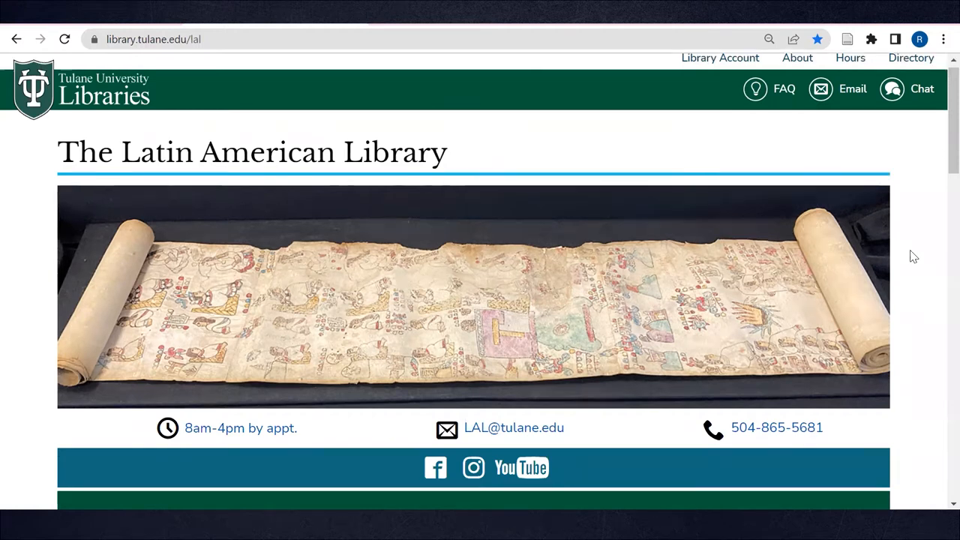
scroll("down", 3)
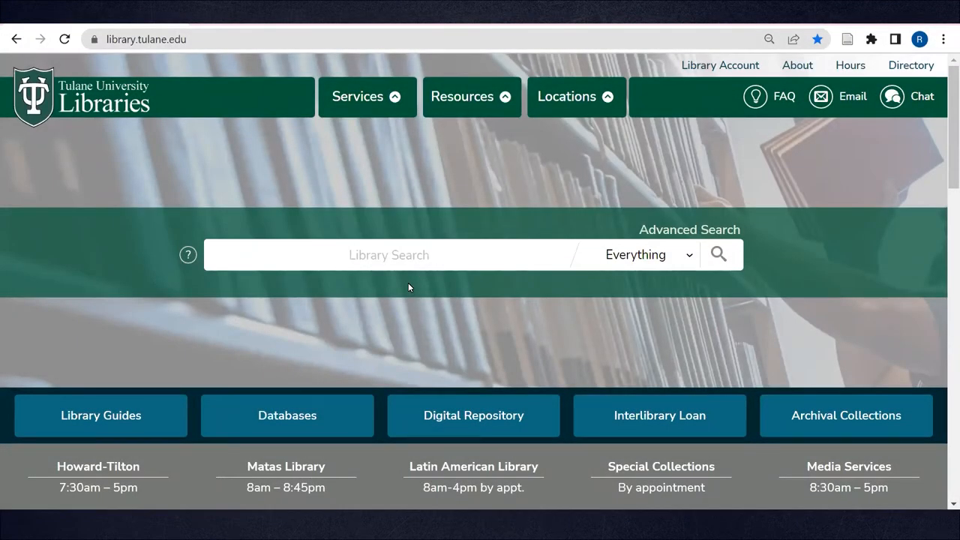
scroll("down", 3)
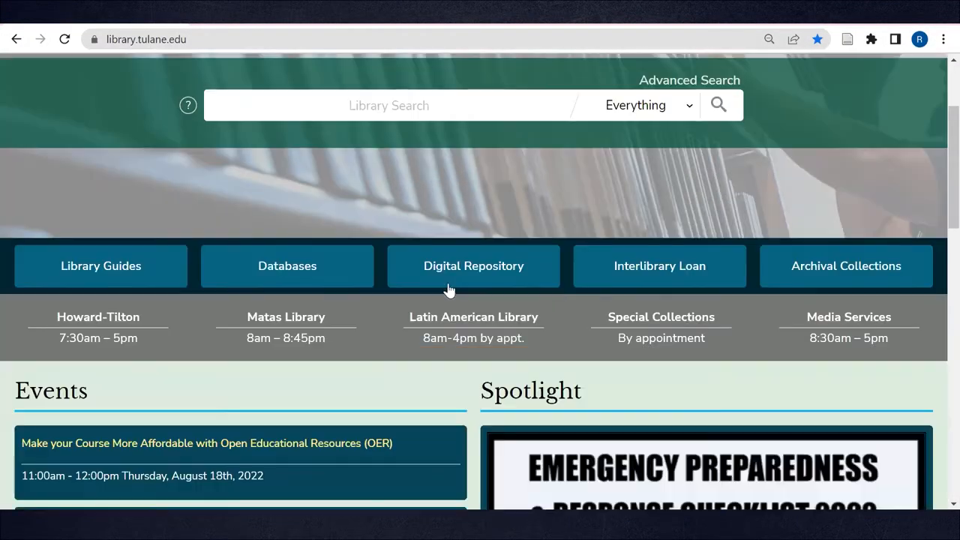
left_click(474, 326)
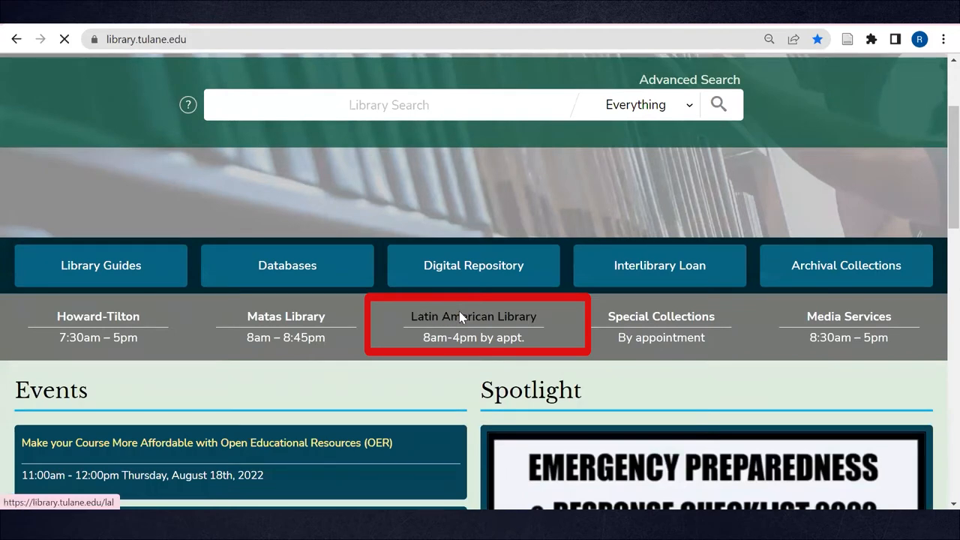
left_click(474, 315)
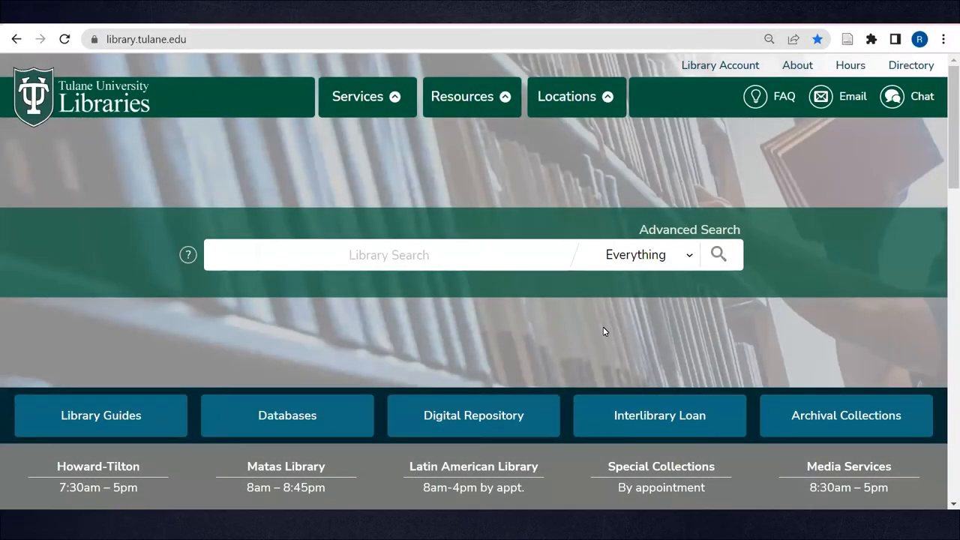
Search the Library Catalog for 'brazil', returning about 44,057 results
left_click(390, 255)
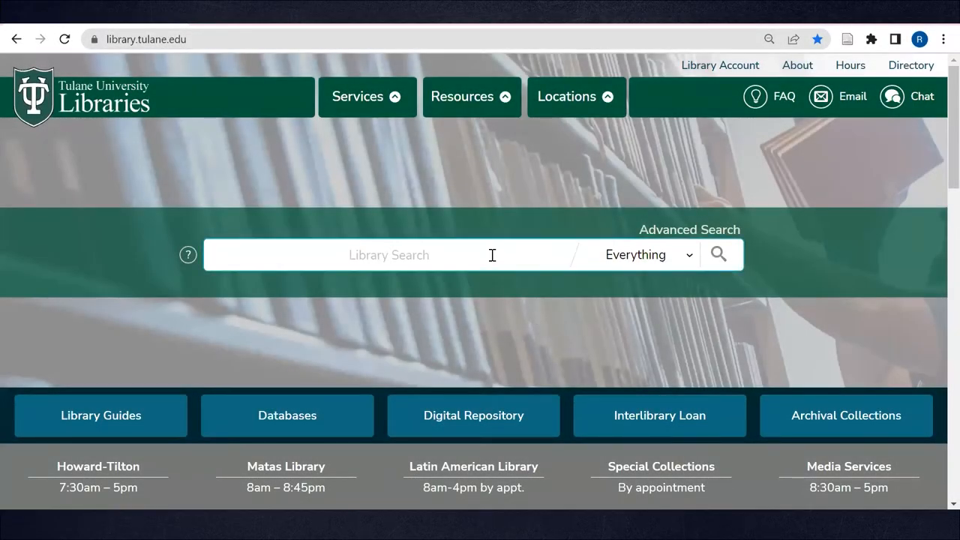
type("brazil")
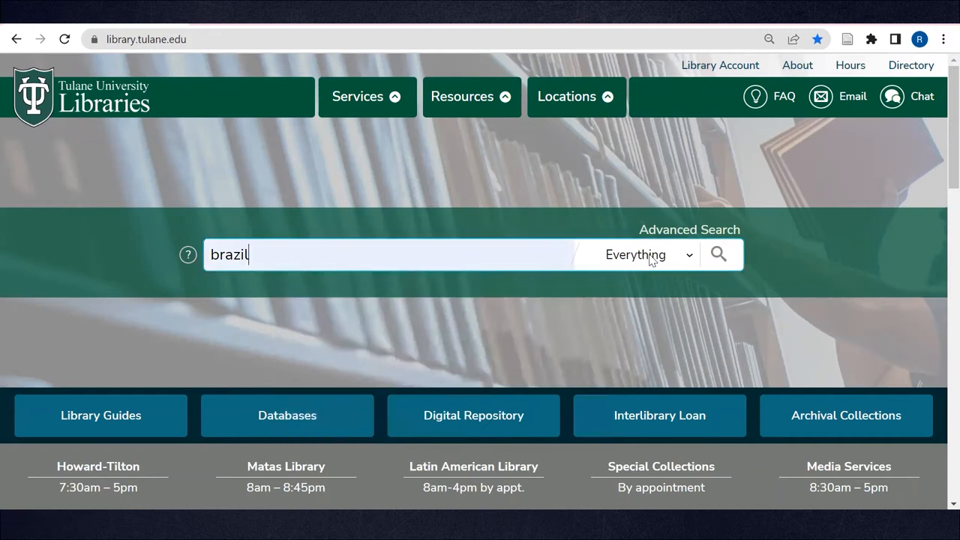
left_click(642, 255)
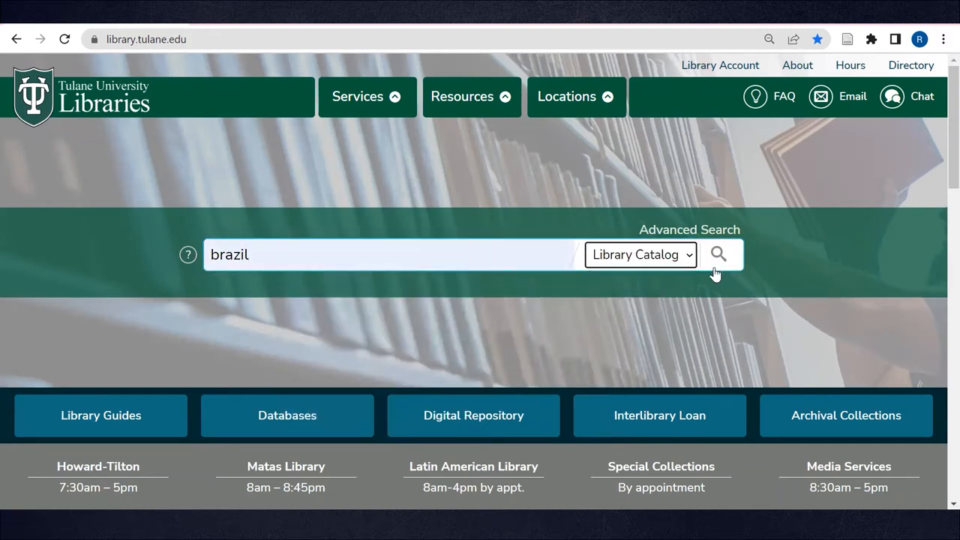
left_click(717, 253)
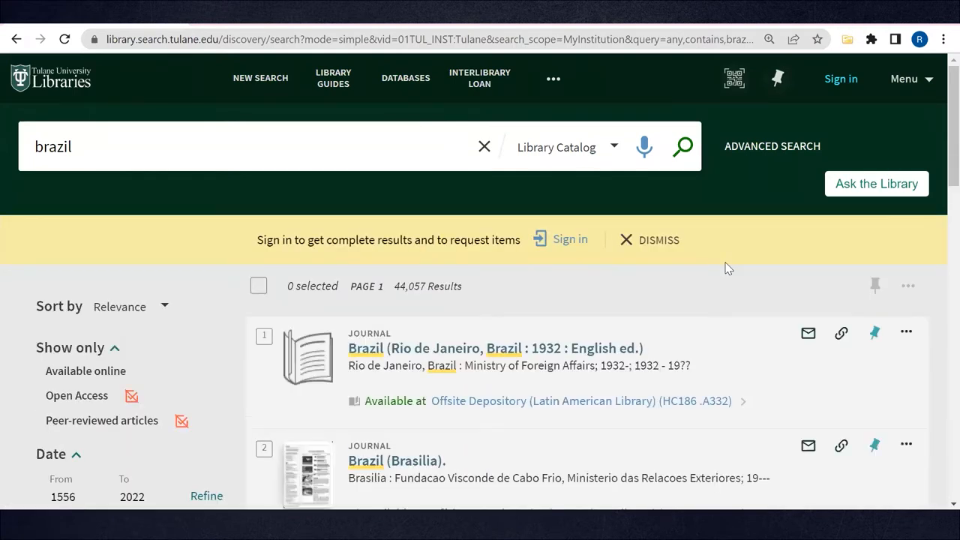
Scroll through the brazil results down to the end of page 1
scroll("down", 3)
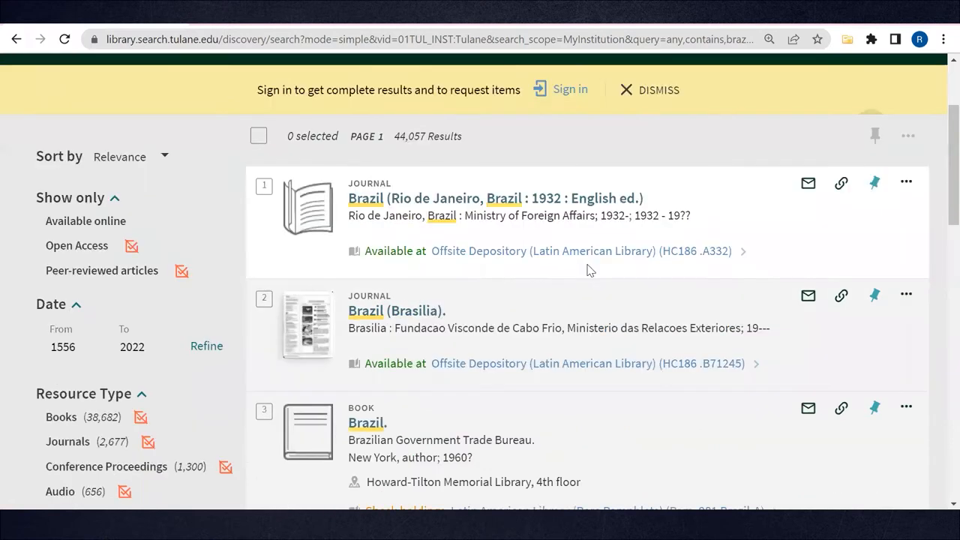
mouse_move(530, 267)
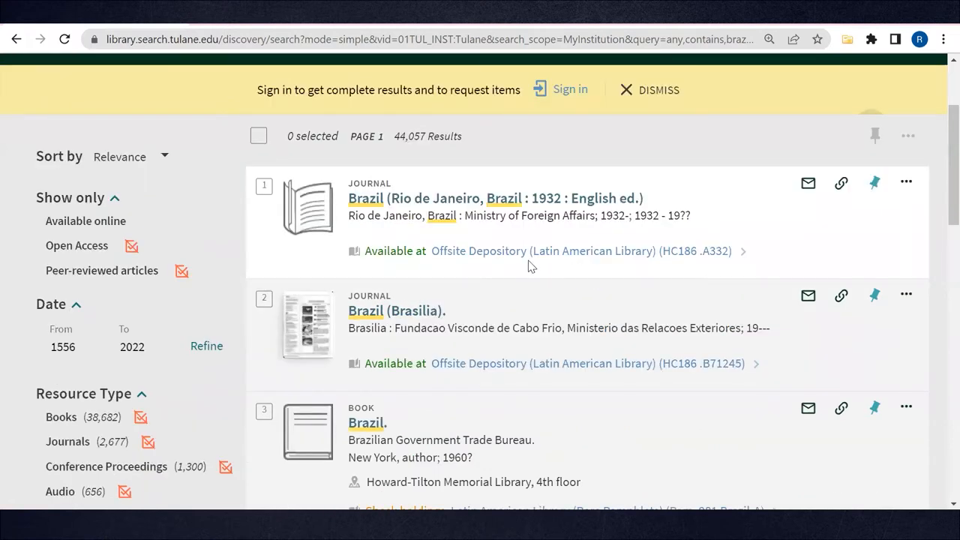
mouse_move(547, 250)
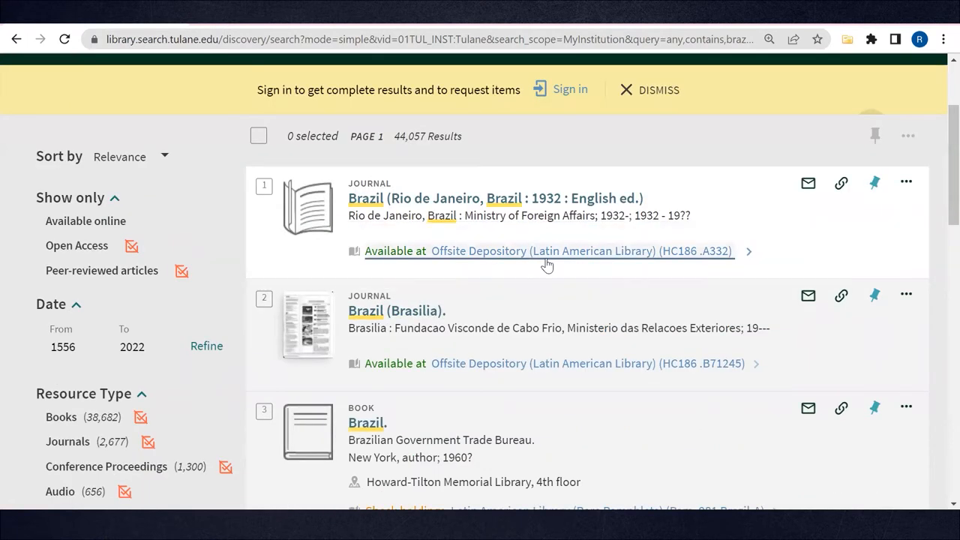
scroll("down", 3)
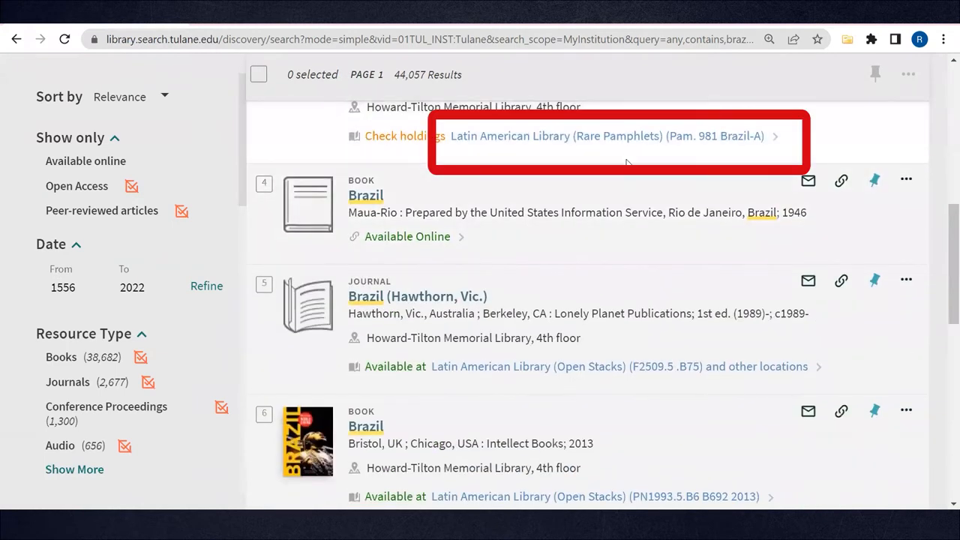
scroll("down", 3)
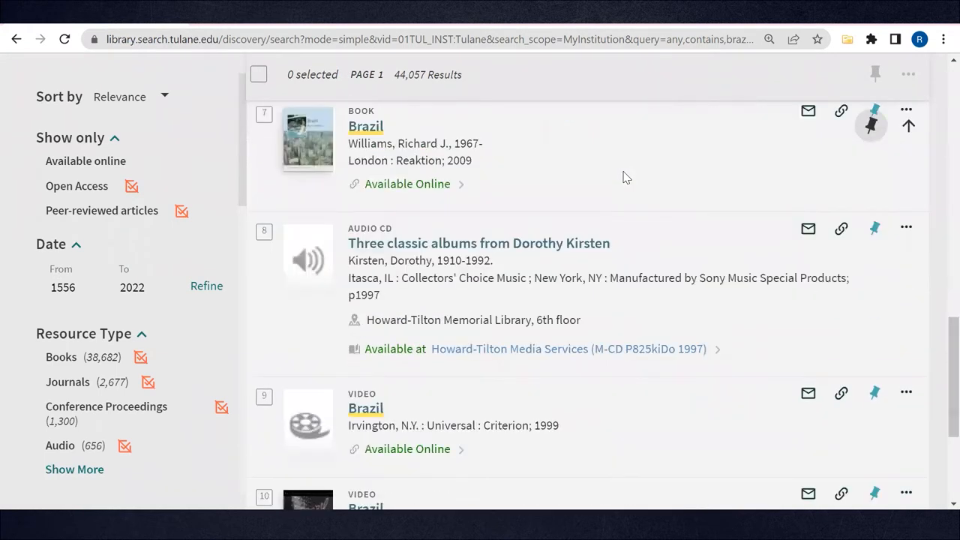
scroll("down", 3)
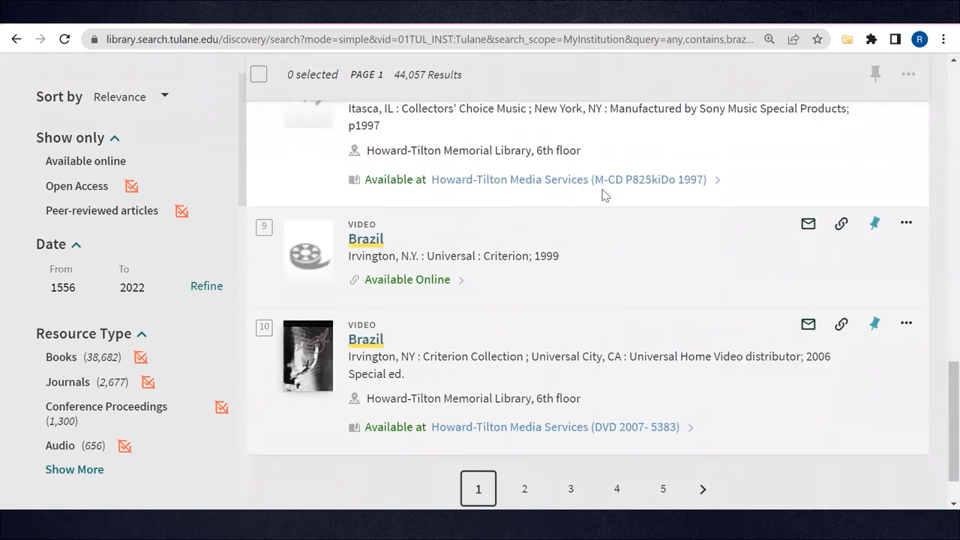
mouse_move(774, 219)
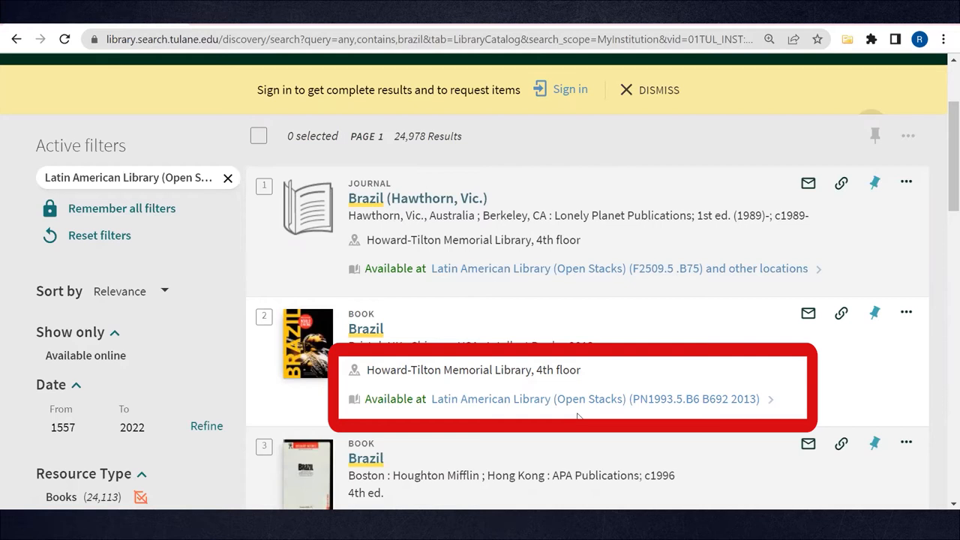
View the full record for the 2013 book Brazil in Latin American Library Open Stacks
left_click(366, 328)
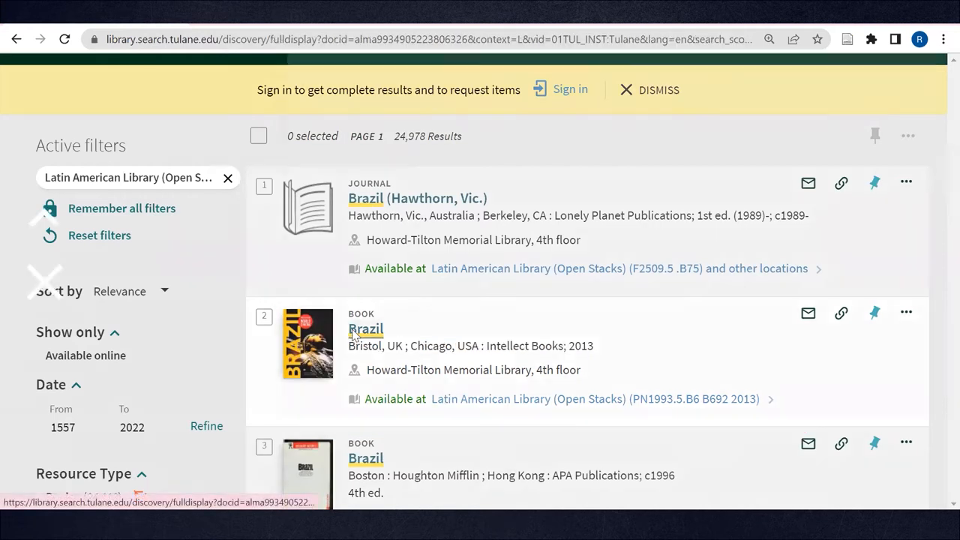
left_click(366, 328)
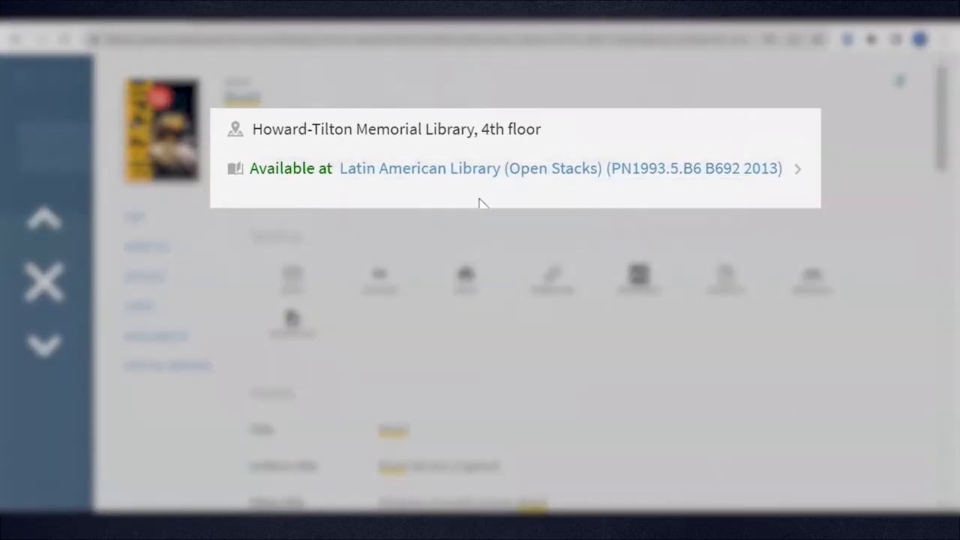
mouse_move(693, 204)
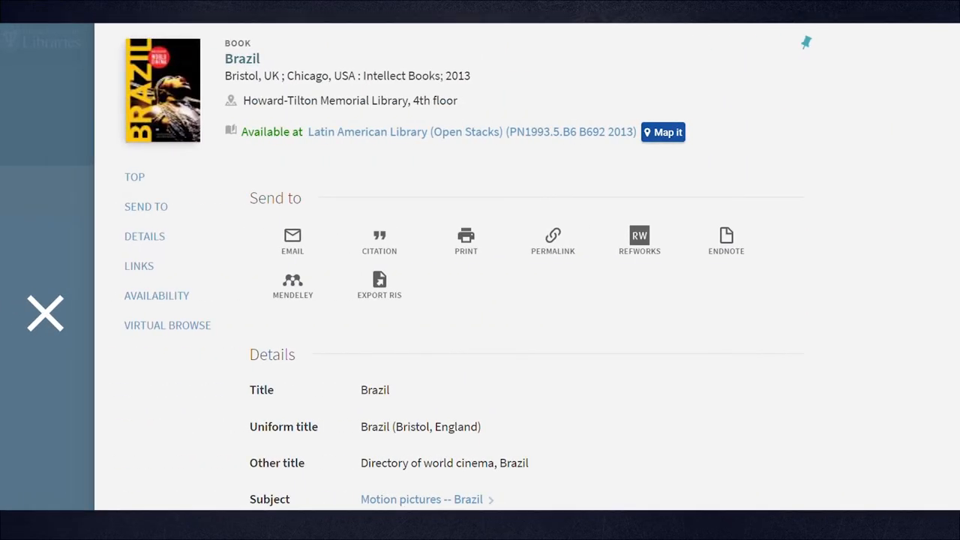
Show the book's StackMap location (fourth floor, row 78B) with Map it, then close the map
left_click(663, 132)
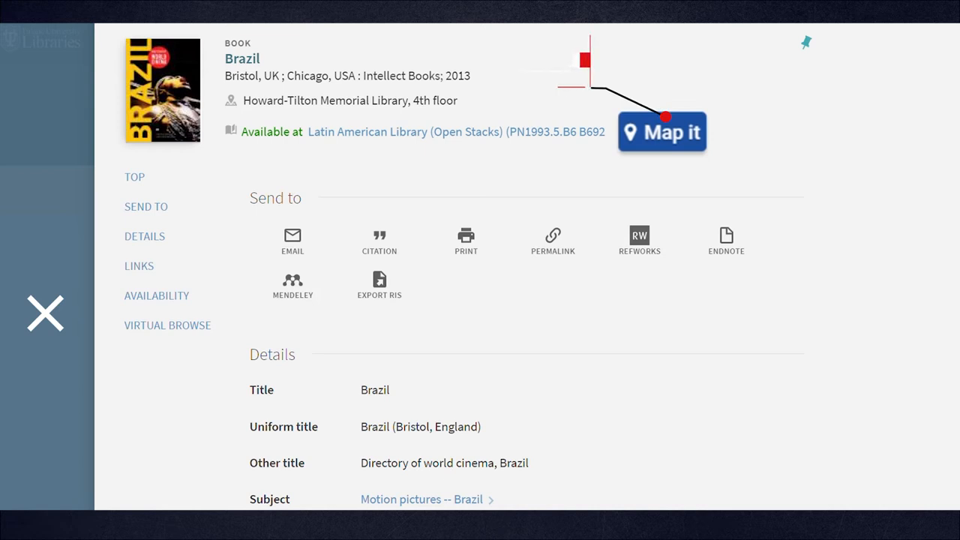
left_click(661, 132)
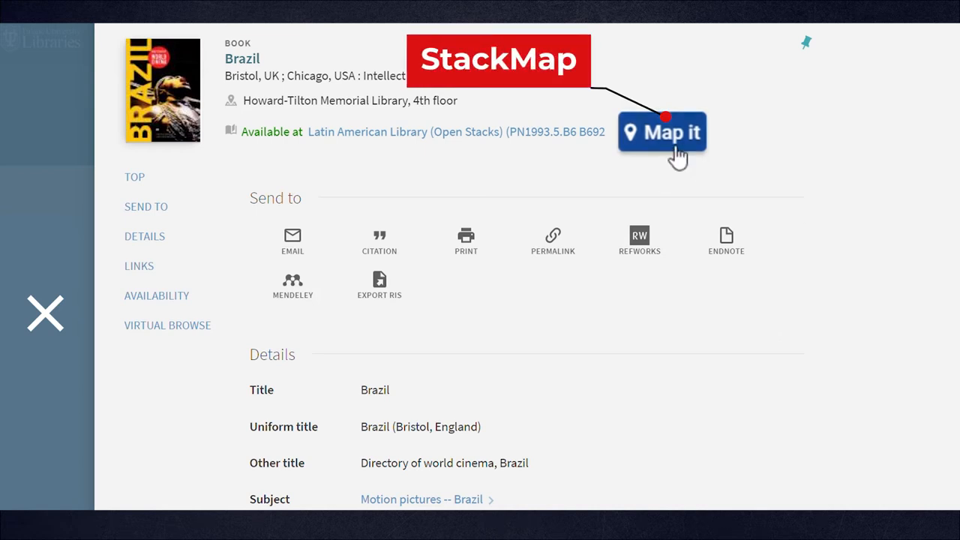
left_click(662, 132)
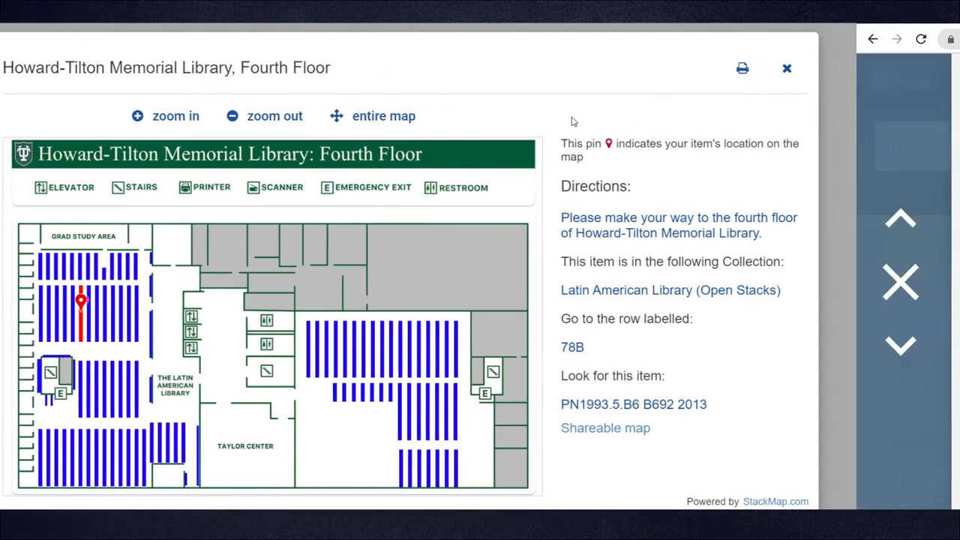
left_click(786, 69)
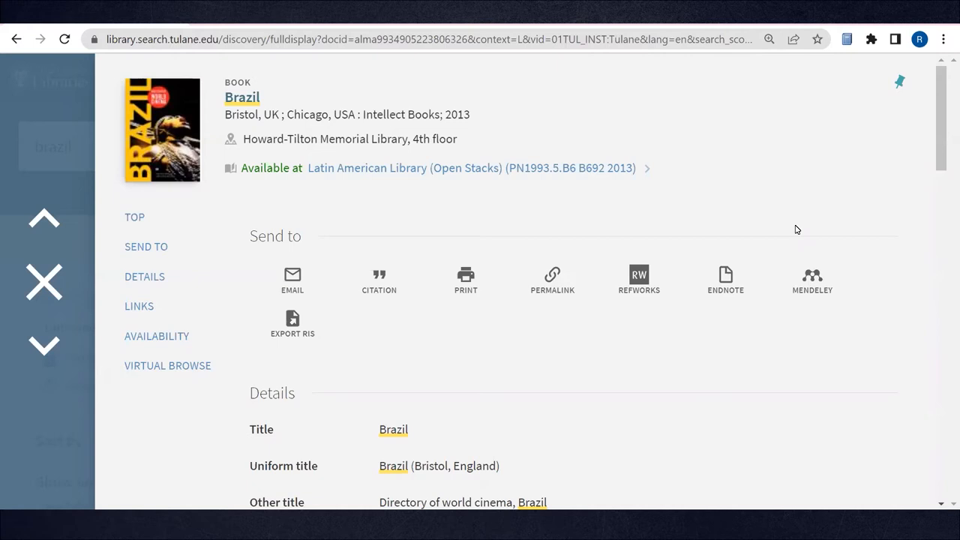
scroll("down", 3)
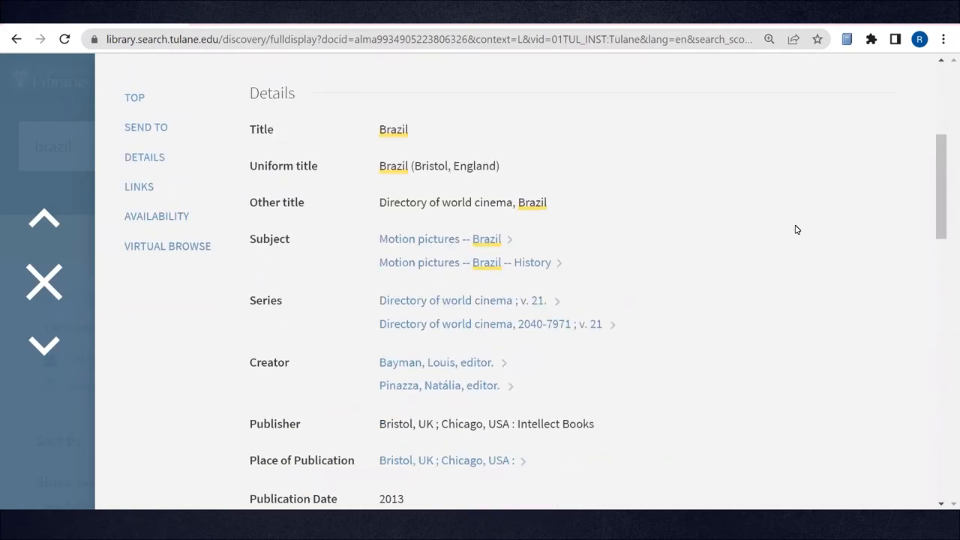
scroll("down", 3)
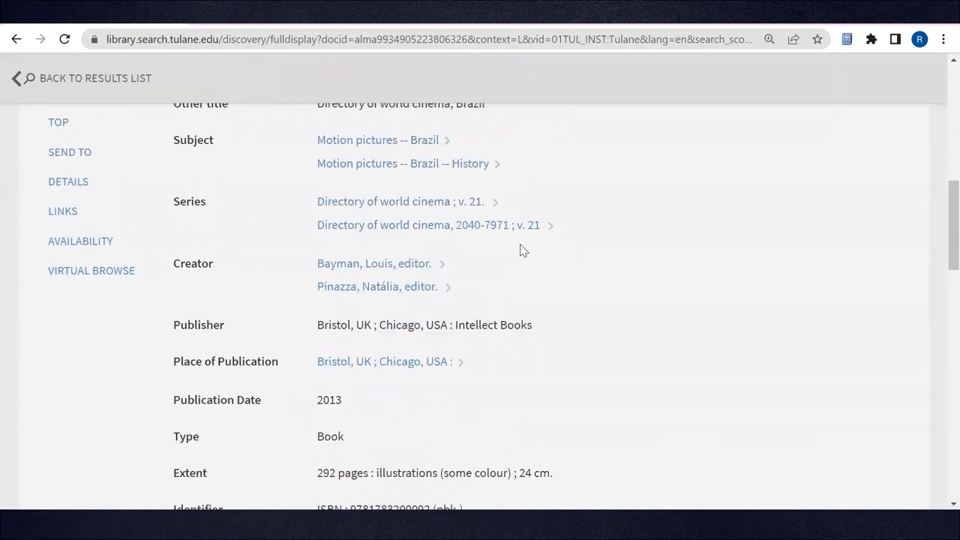
left_click(81, 240)
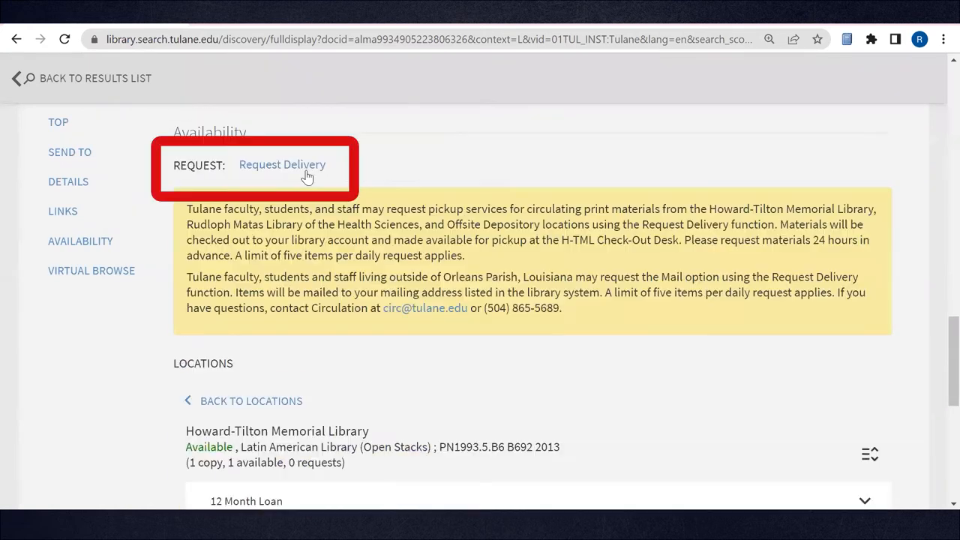
Start a Request Delivery form for the open-stacks book and view its pickup location field
left_click(282, 164)
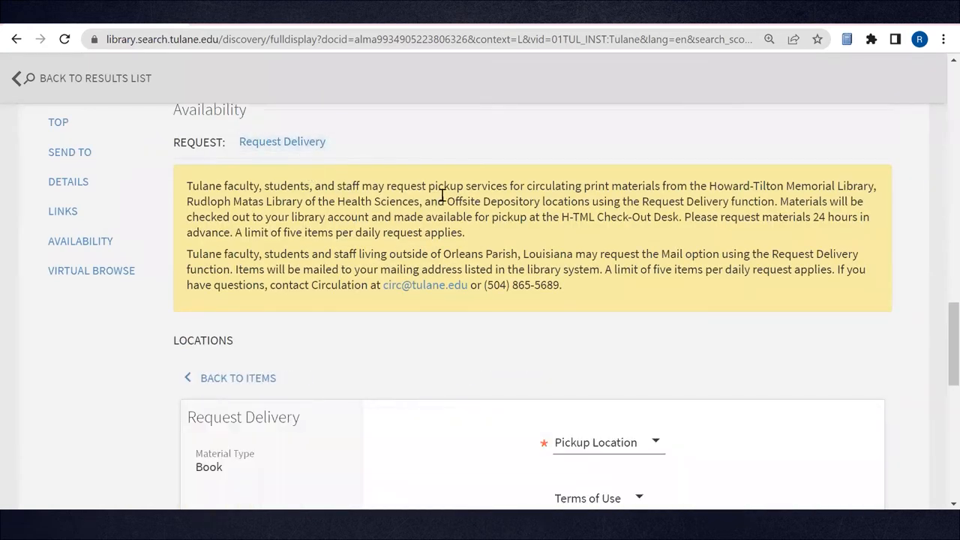
scroll("down", 3)
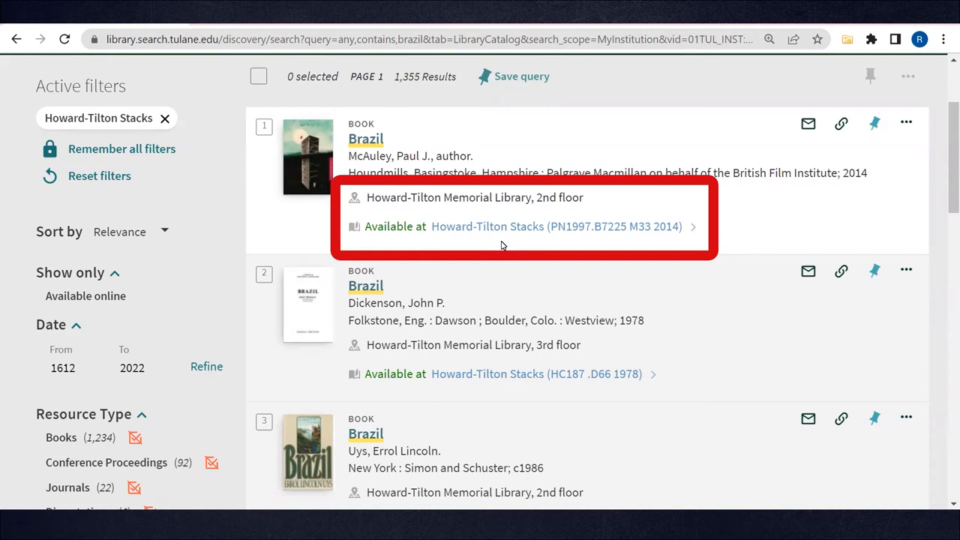
View the first Brazil book's record down to its Howard-Tilton Stacks availability
left_click(366, 138)
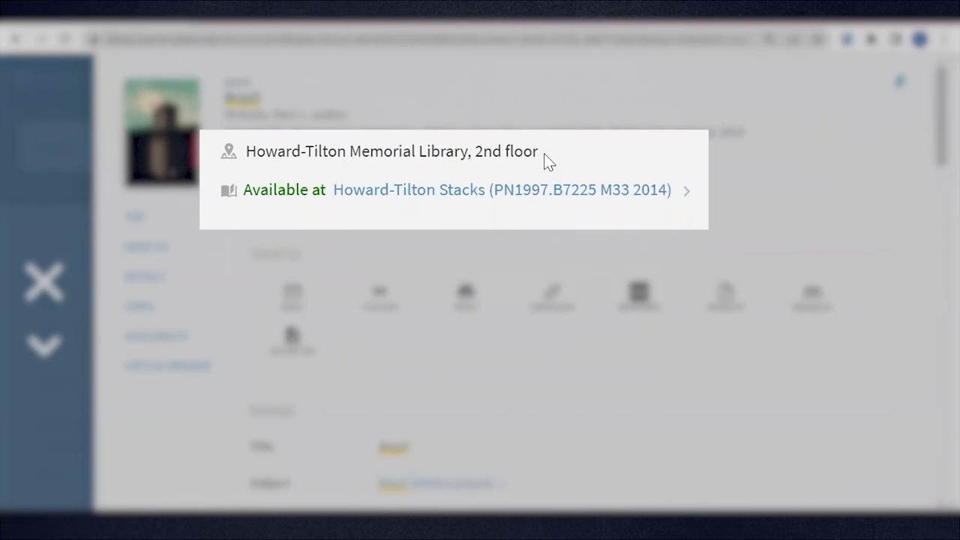
mouse_move(539, 153)
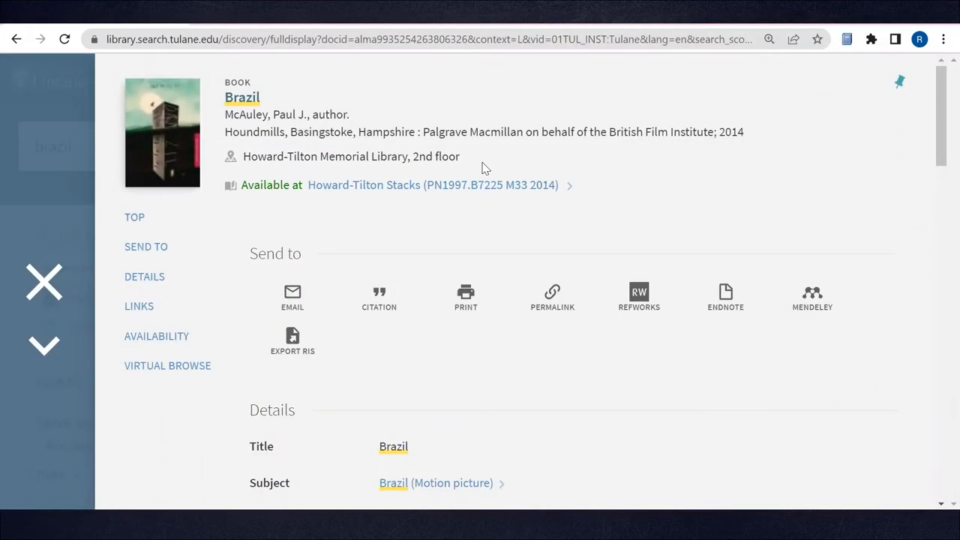
scroll("down", 3)
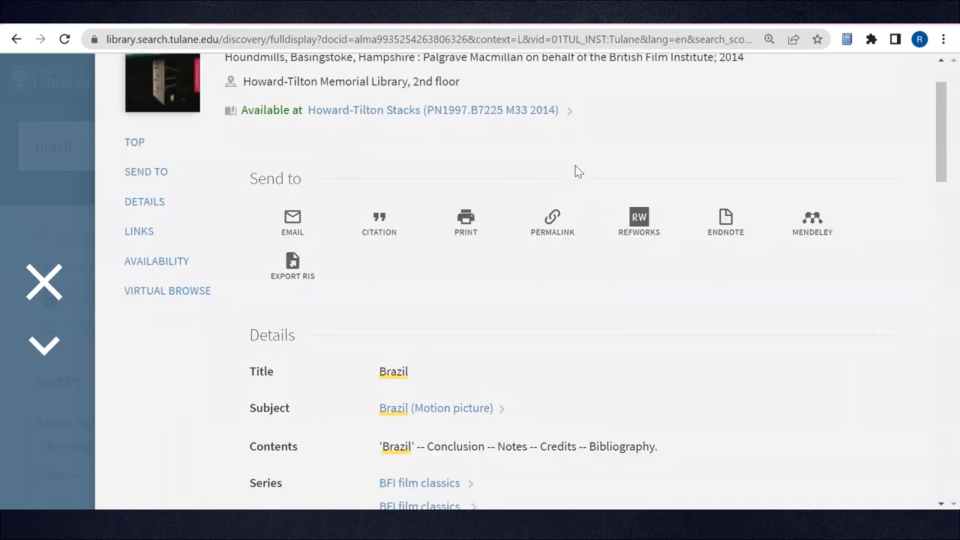
scroll("down", 3)
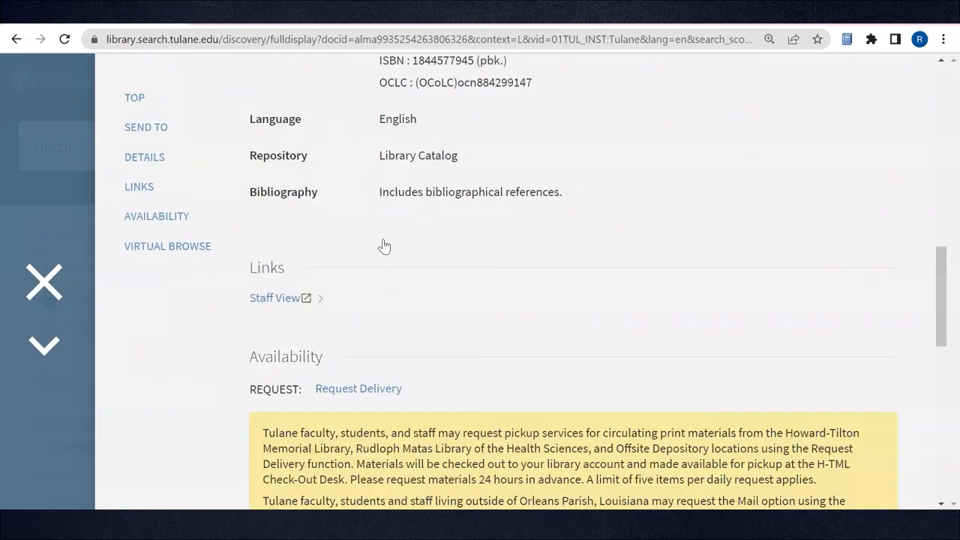
Request delivery of the book and choose a pickup library from the uptown and downtown options
left_click(357, 387)
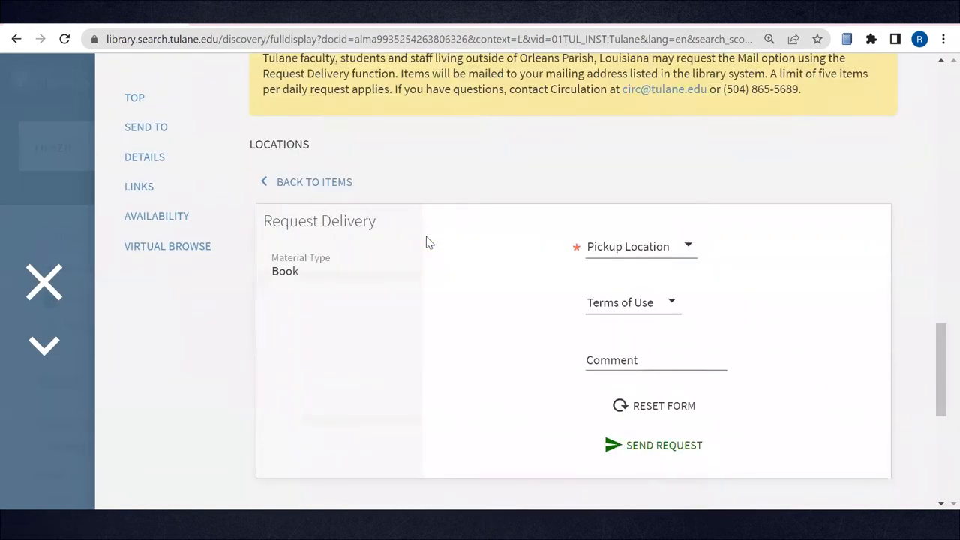
left_click(639, 246)
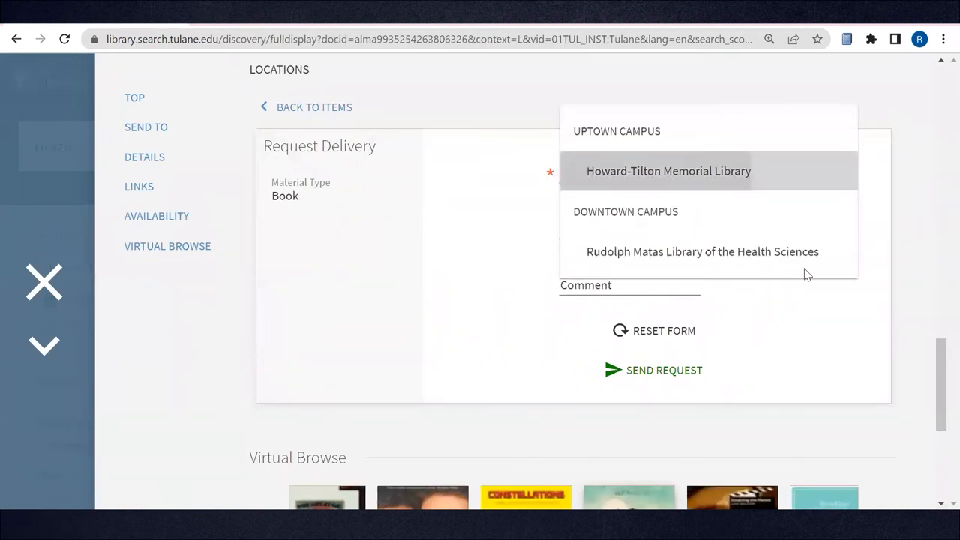
left_click(669, 171)
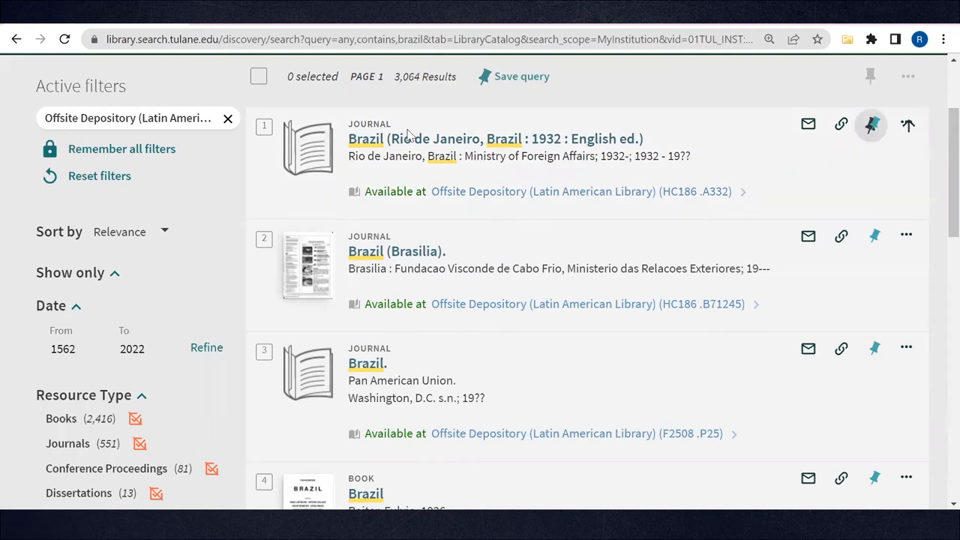
Request delivery of the 1932 Brazil journal issue with Howard-Tilton Memorial Library as pickup
left_click(495, 138)
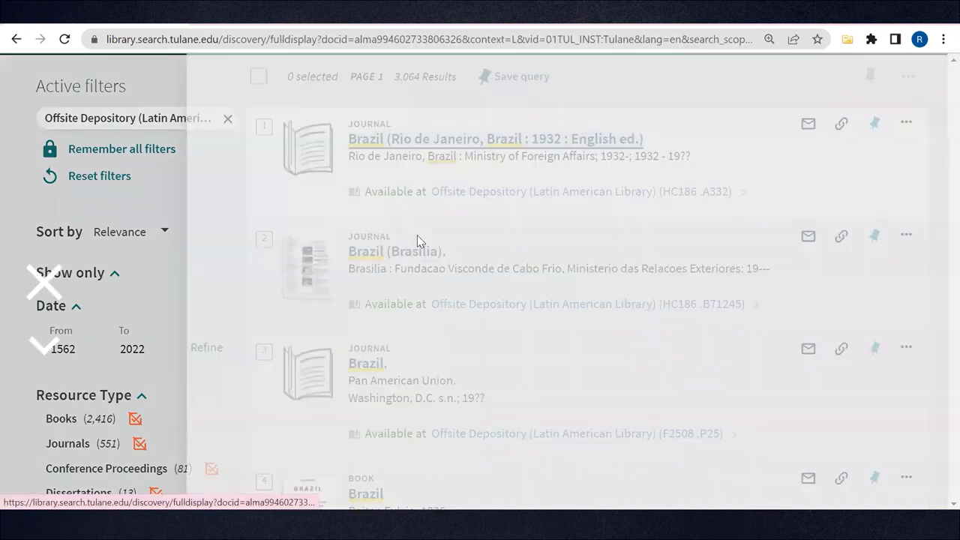
left_click(495, 138)
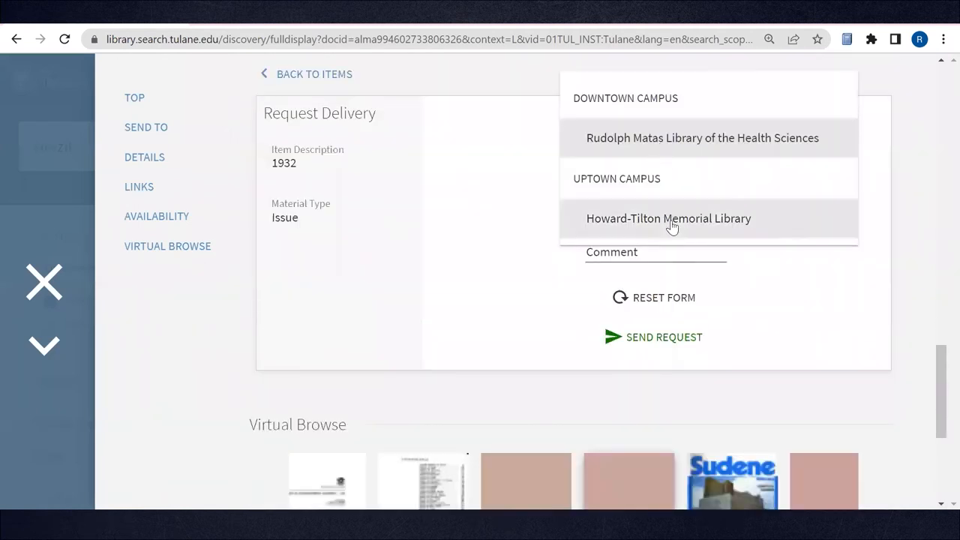
left_click(669, 219)
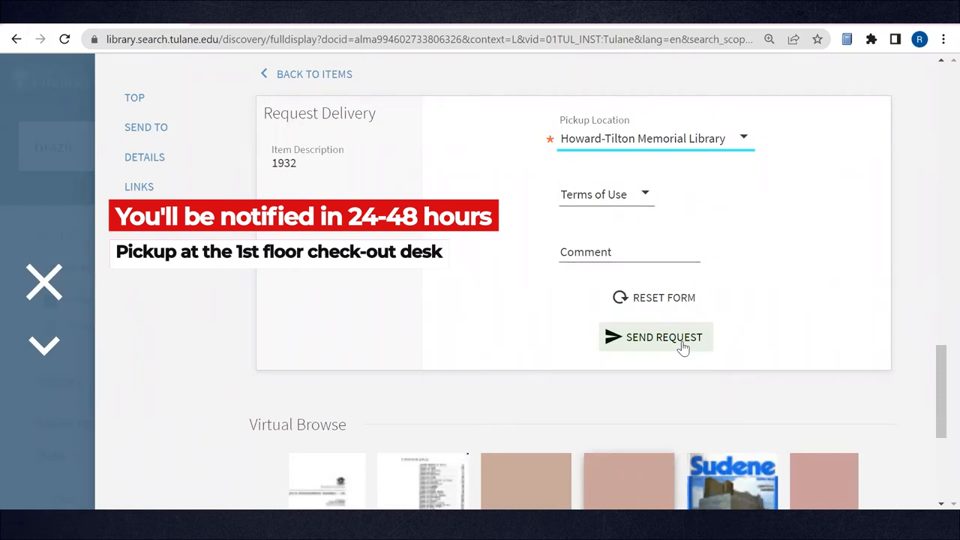
mouse_move(882, 441)
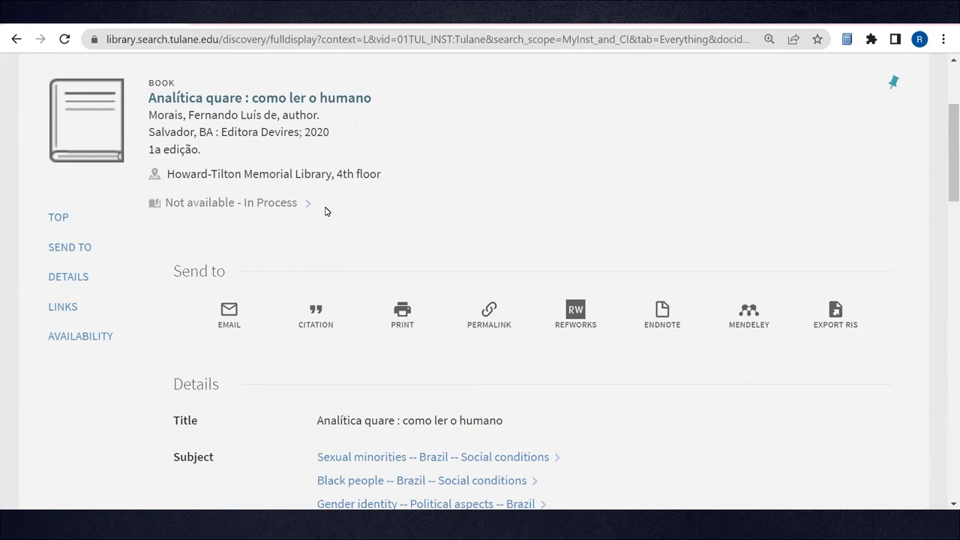
View the in-process book's Availability options, then go to the Latin American Library page
scroll("down", 3)
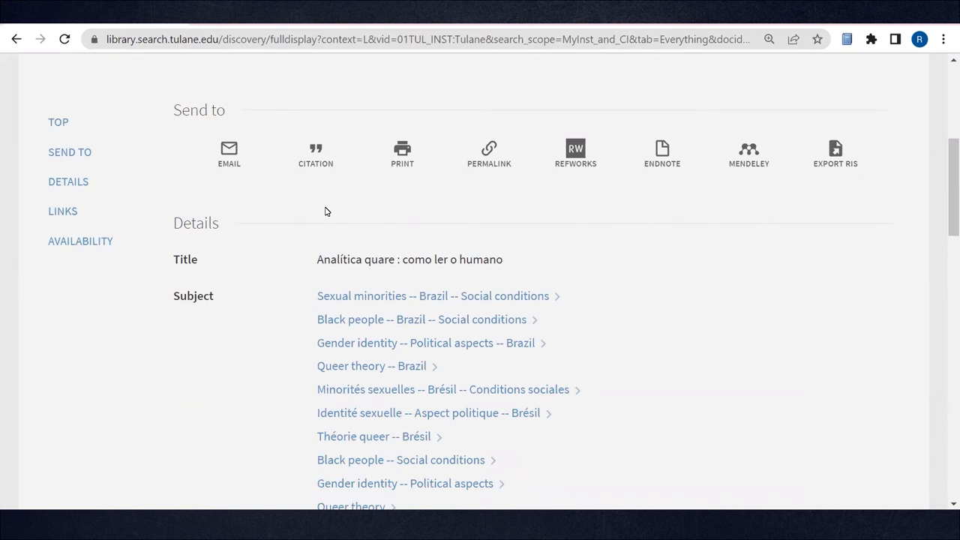
scroll("down", 3)
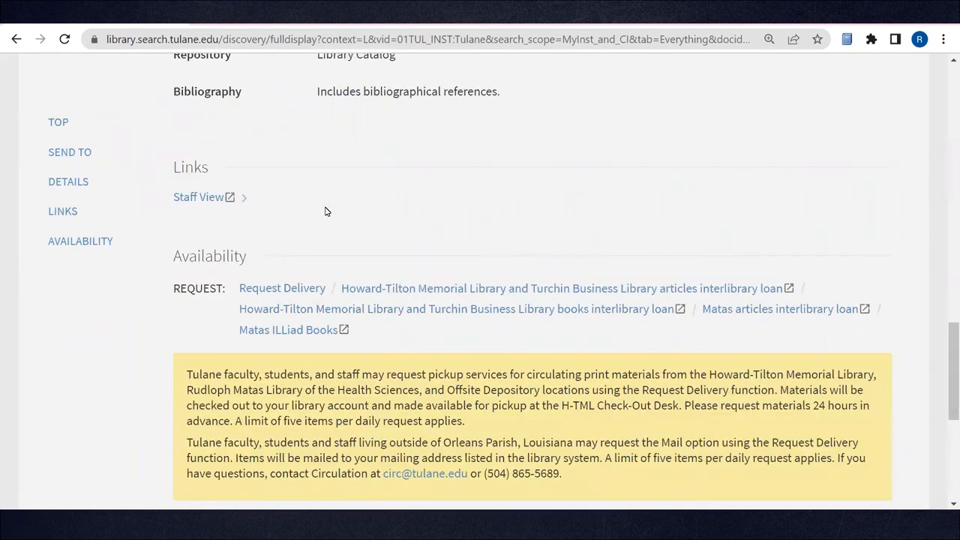
scroll("down", 3)
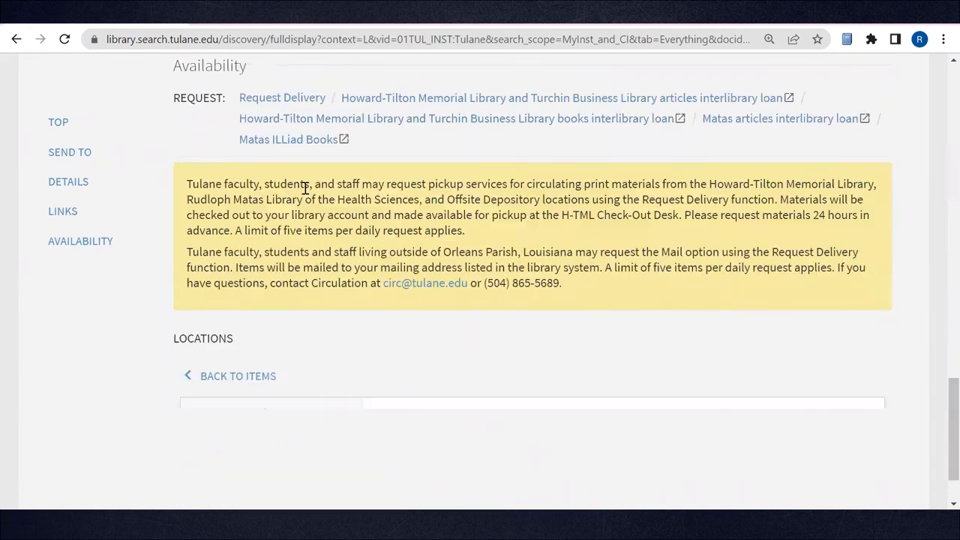
left_click(282, 98)
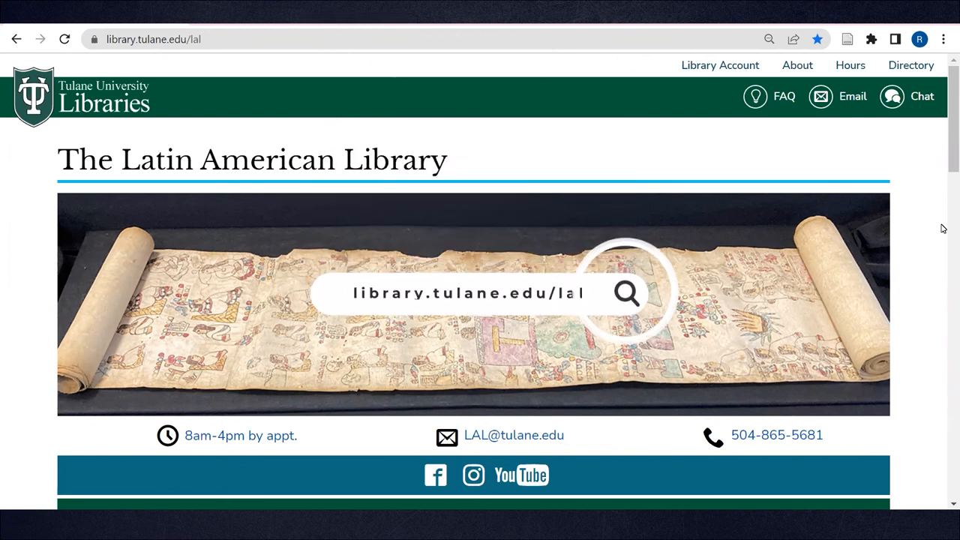
Reach the LAL Locations in Library Search guide from the Research Support section
scroll("down", 3)
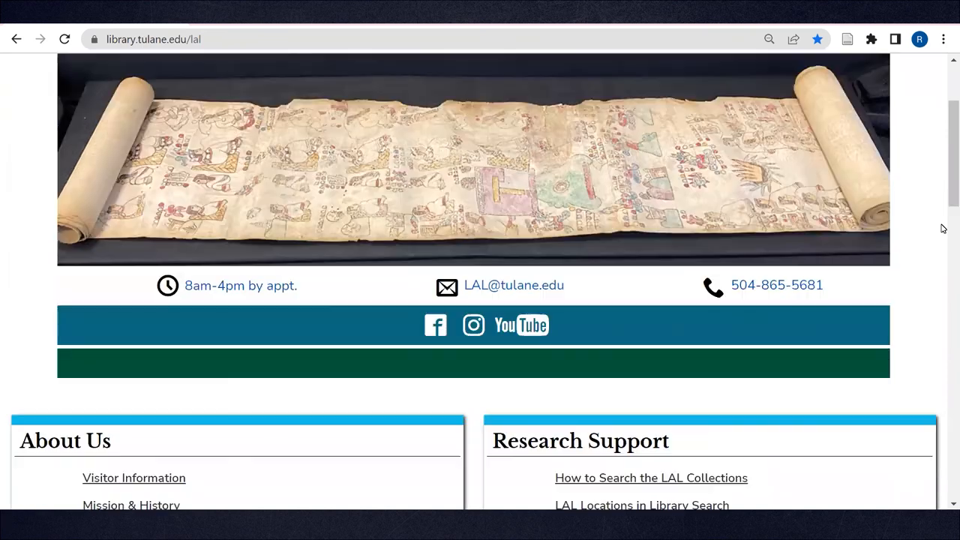
scroll("down", 3)
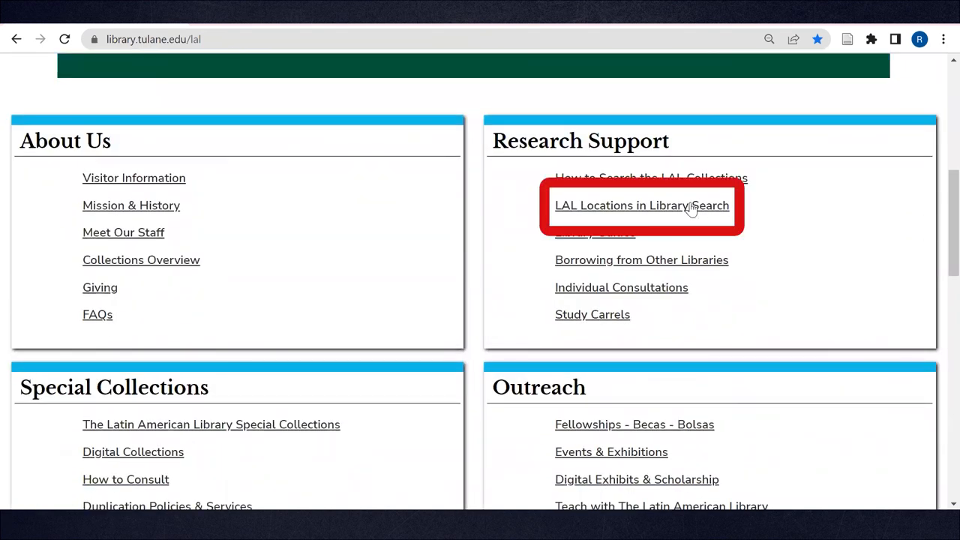
left_click(642, 206)
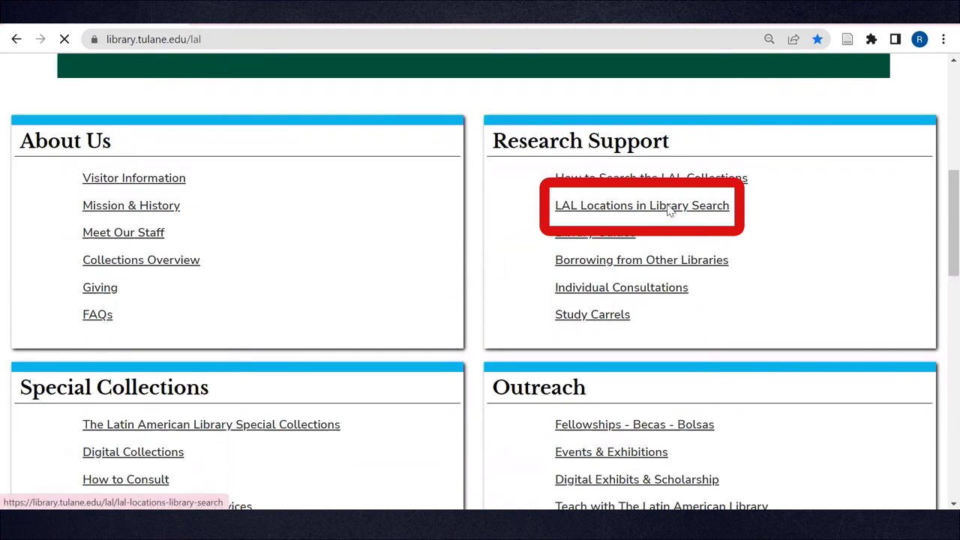
left_click(642, 204)
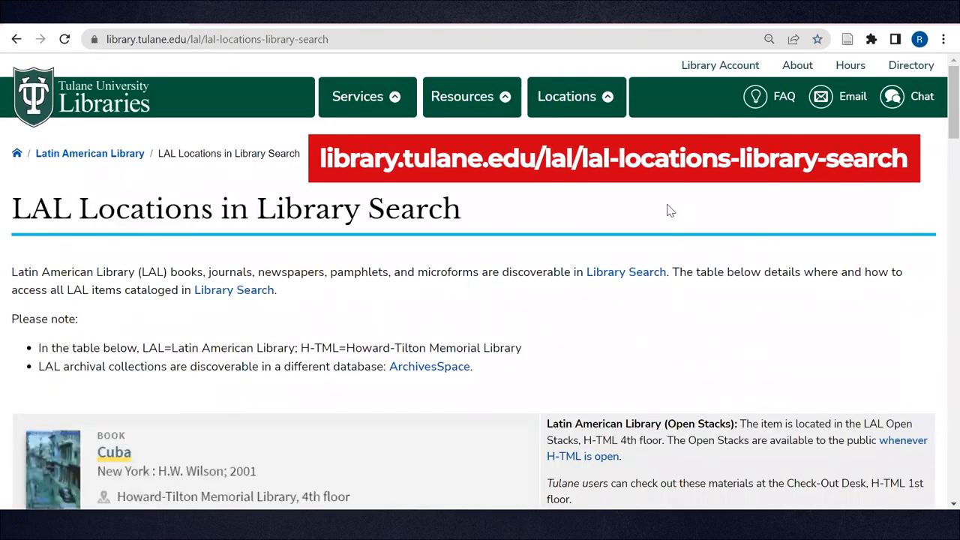
mouse_move(891, 120)
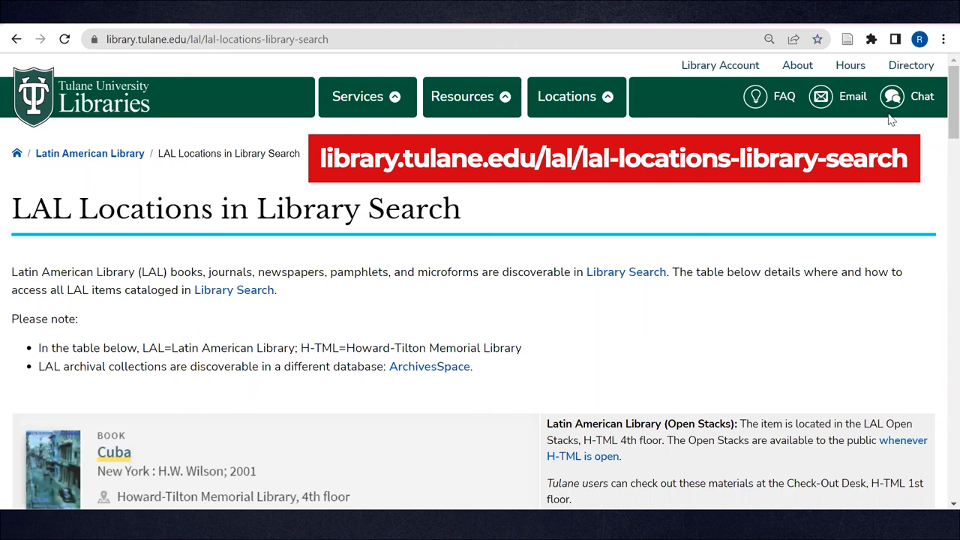
Read through the table explaining each collection location and status
scroll("down", 3)
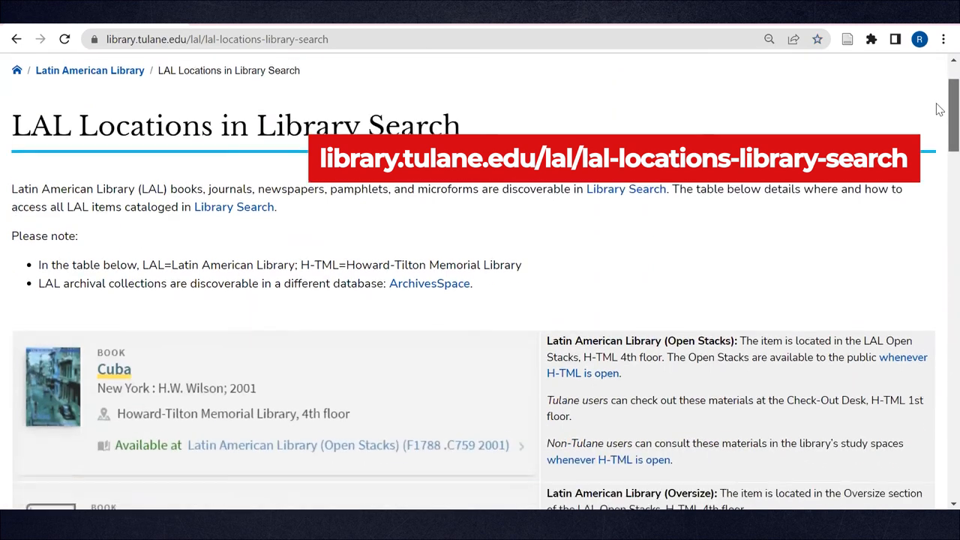
scroll("down", 3)
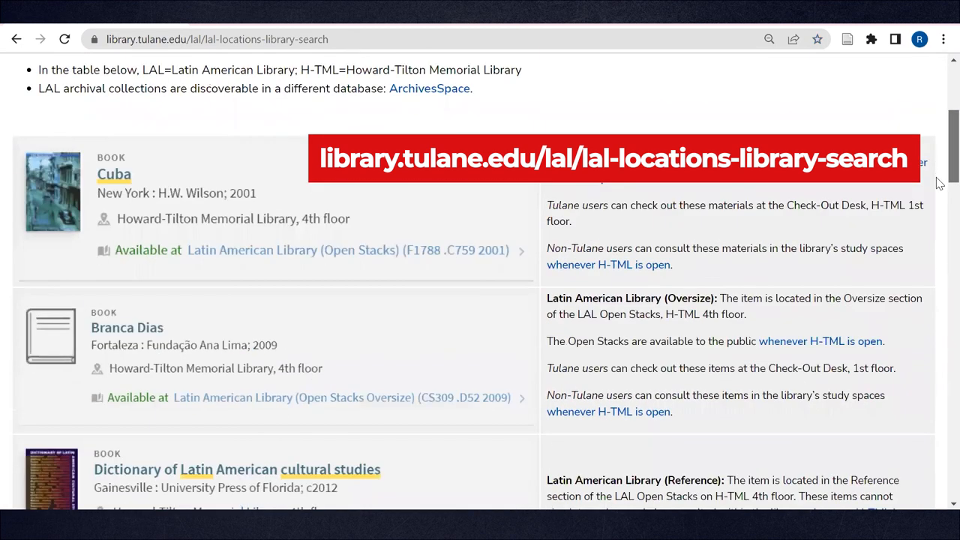
scroll("down", 3)
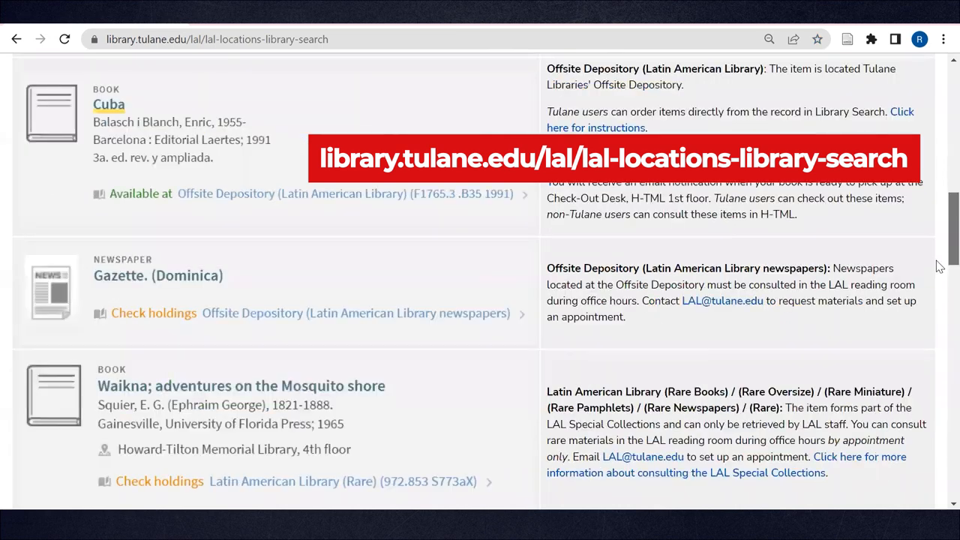
scroll("down", 3)
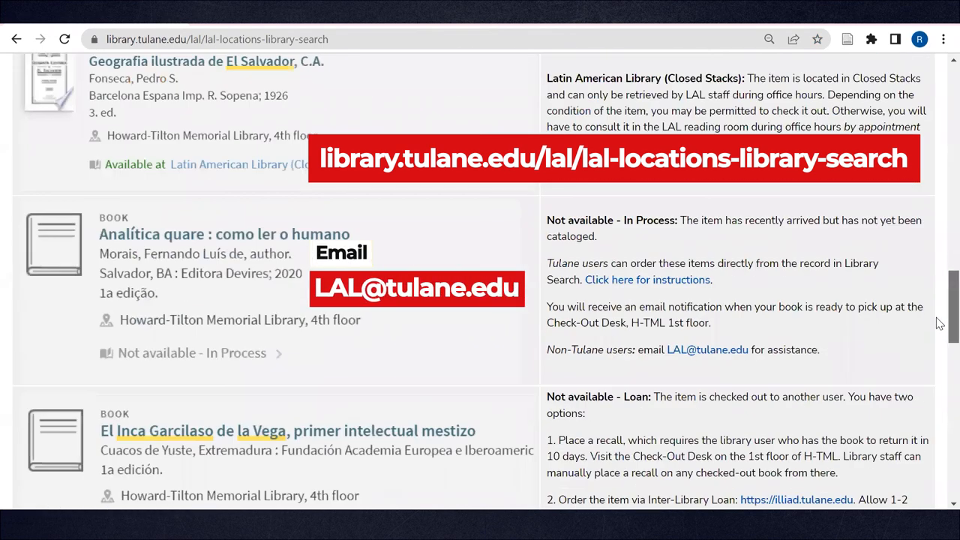